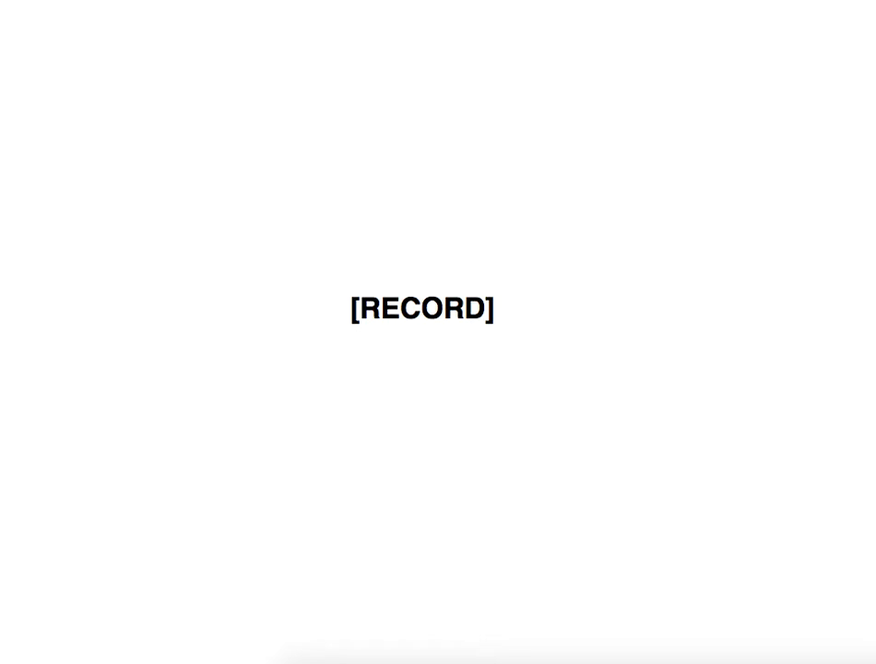
text(Slower version;)
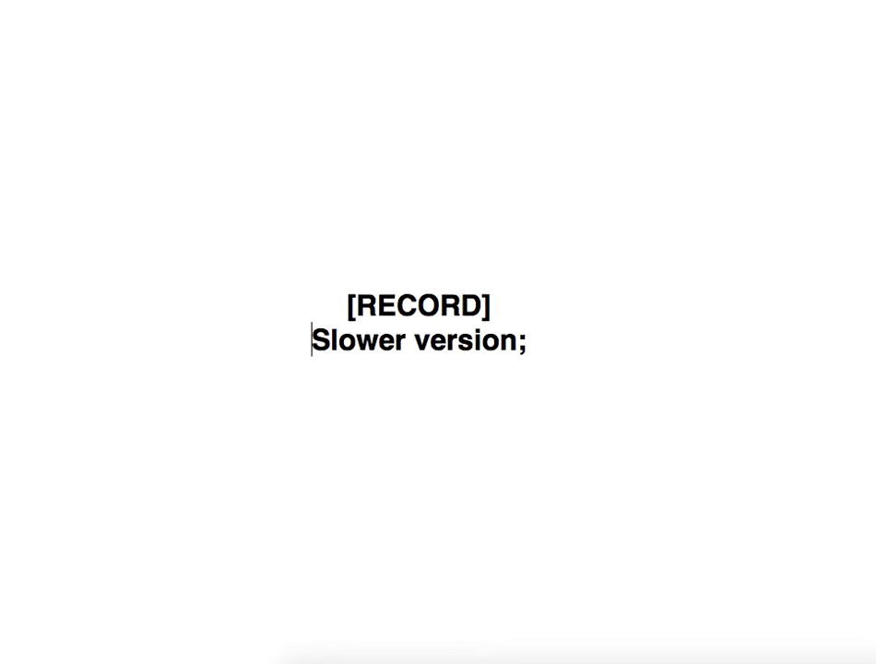